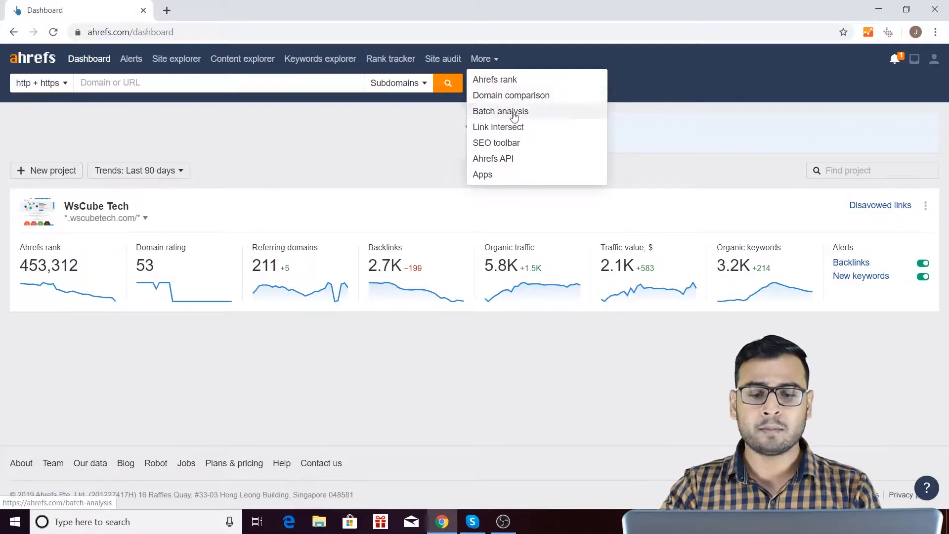
Open Batch analysis from the More menu in the Ahrefs top navigation.
{"action": "left_click", "coordinate": [500, 110]}
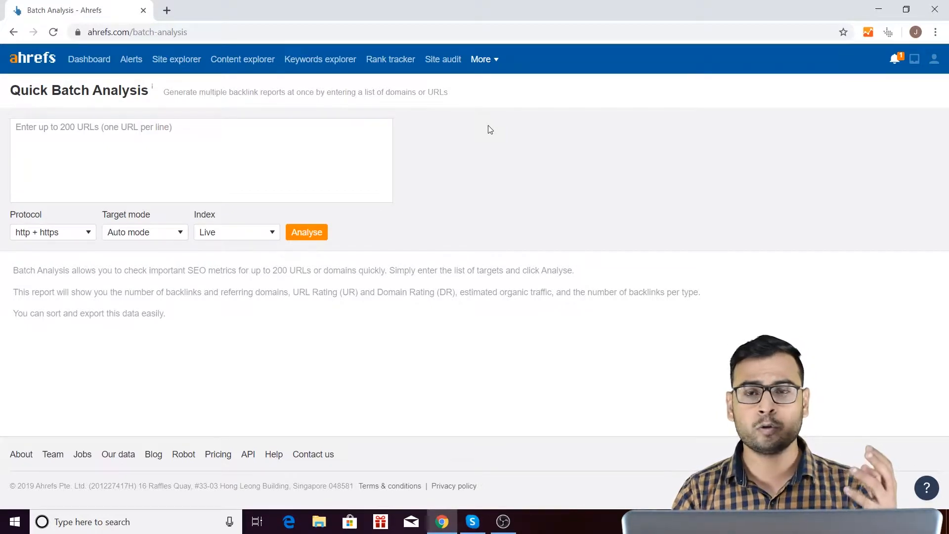
{"action": "mouse_move", "coordinate": [559, 197]}
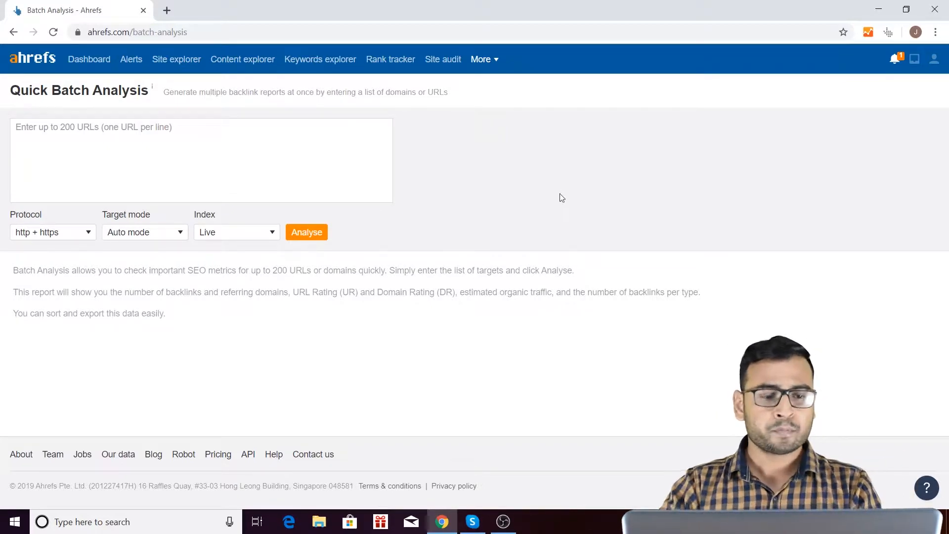
Enter yahoo.com, indiatimes.com, ndtv.com, abpnews.com and ahrefs.com into the URL box, one per line.
{"action": "left_click", "coordinate": [168, 139]}
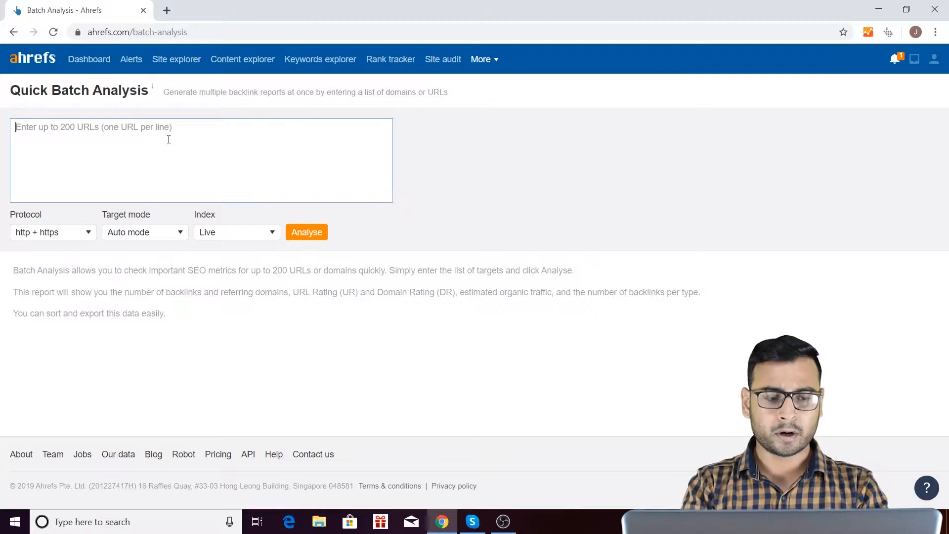
{"action": "type", "text": "yahoo"}
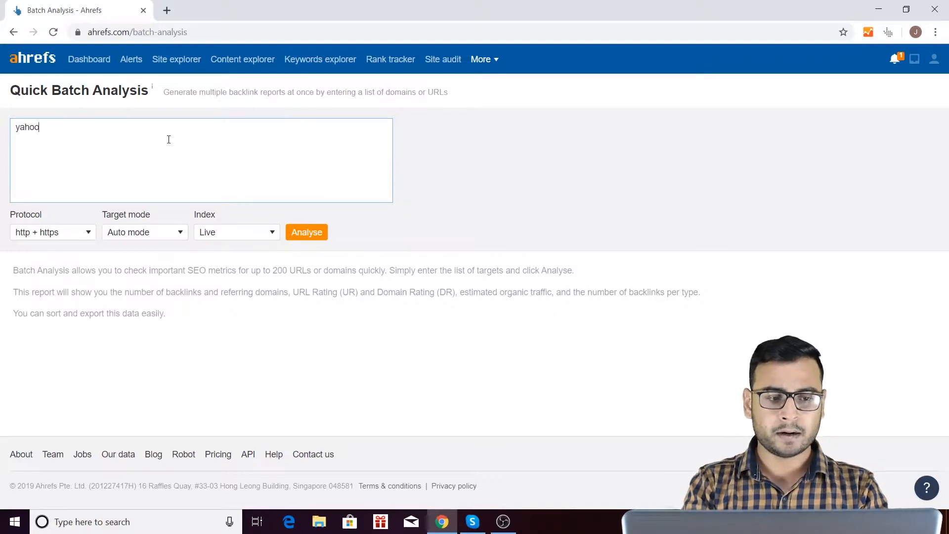
{"action": "type", "text": ".com"}
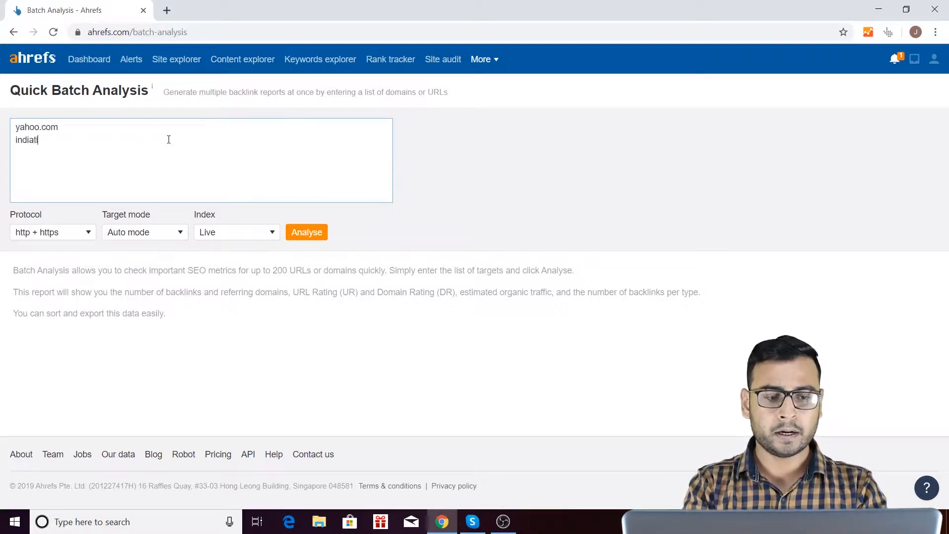
{"action": "type", "text": "imes.com"}
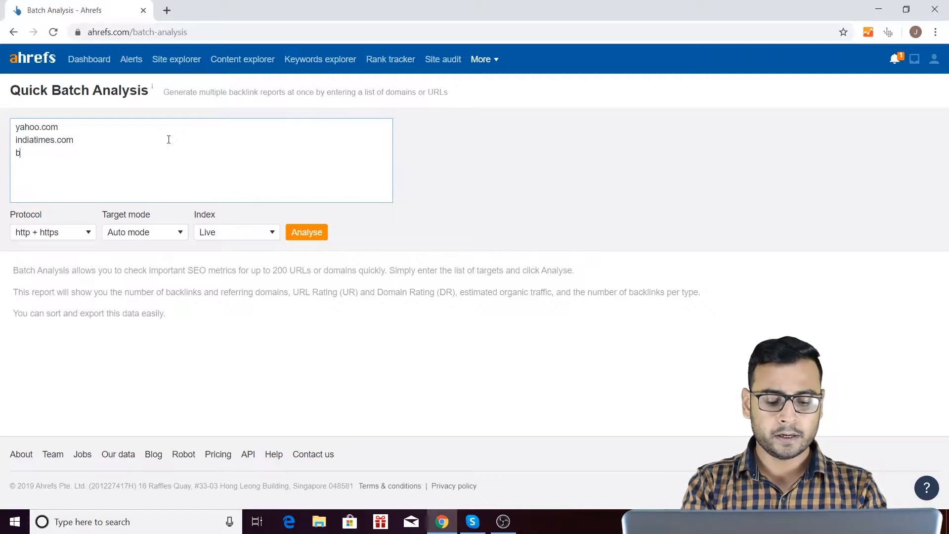
{"action": "type", "text": "ndtc."}
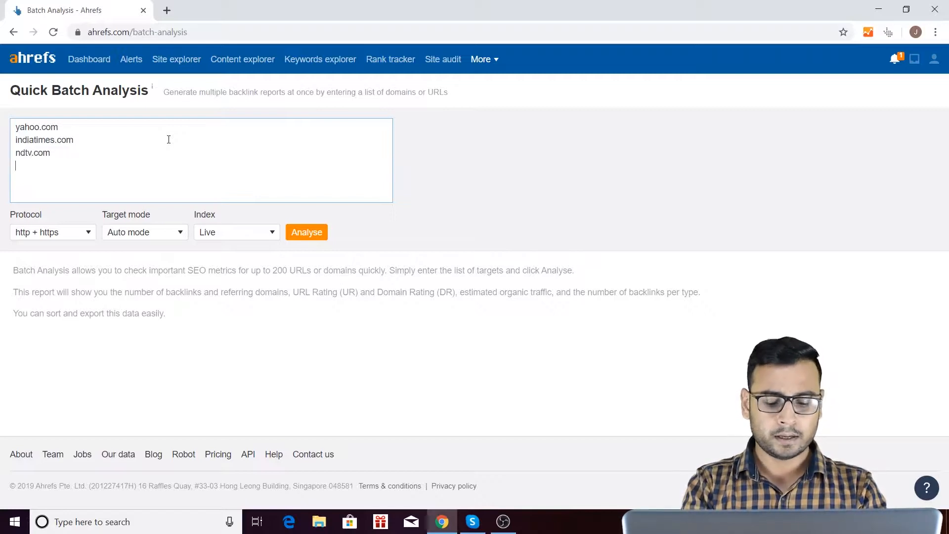
{"action": "type", "text": "abpnews.com"}
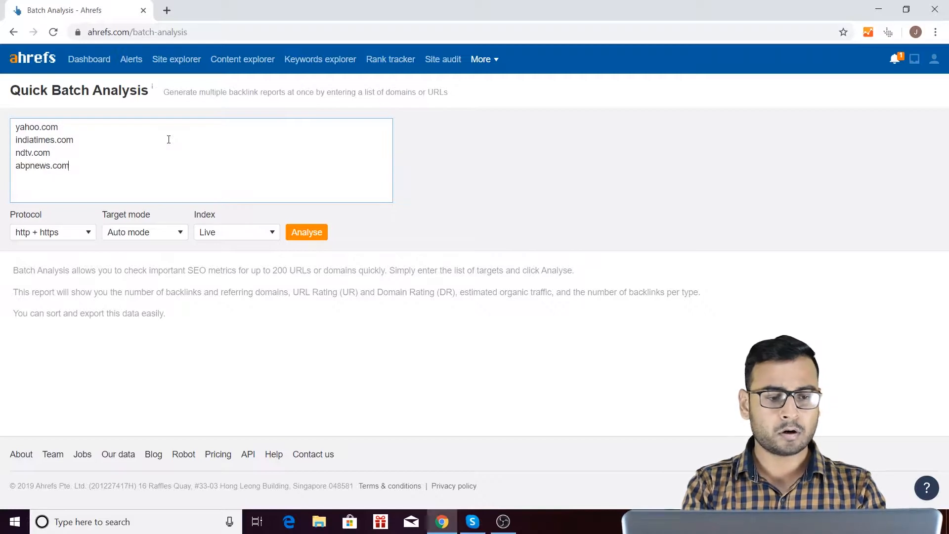
{"action": "type", "text": "ahrefs"}
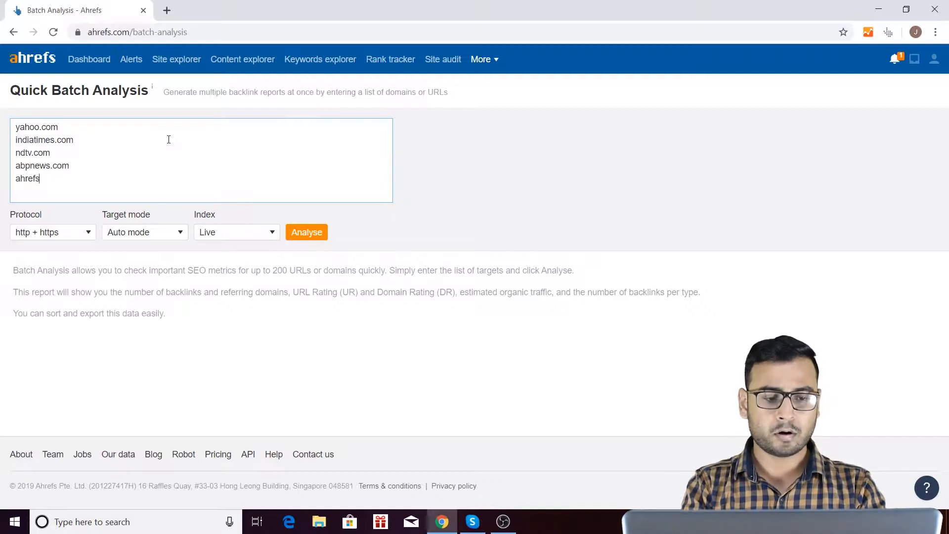
{"action": "type", "text": ".com"}
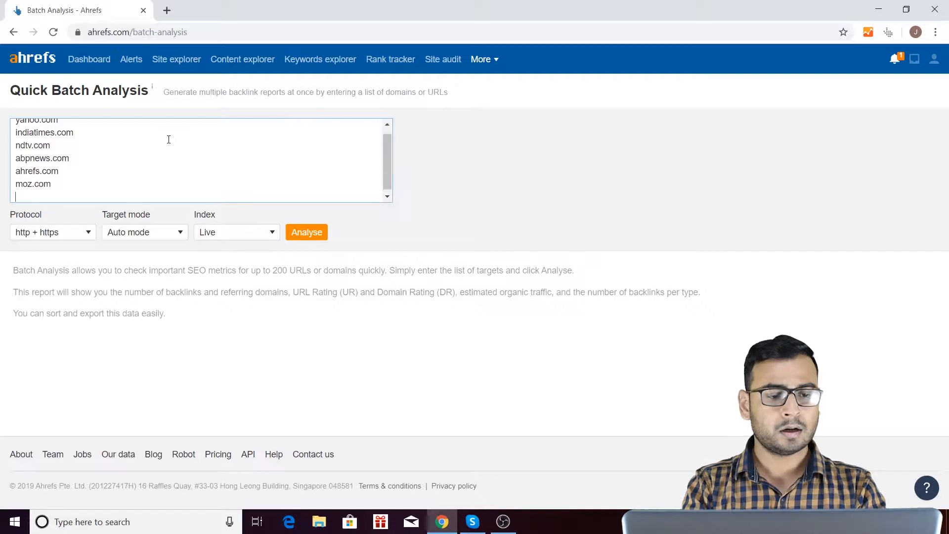
Add moz.com, google.com, youtube.com and rediff.com on their own lines to finish the list.
{"action": "type", "text": "gd"}
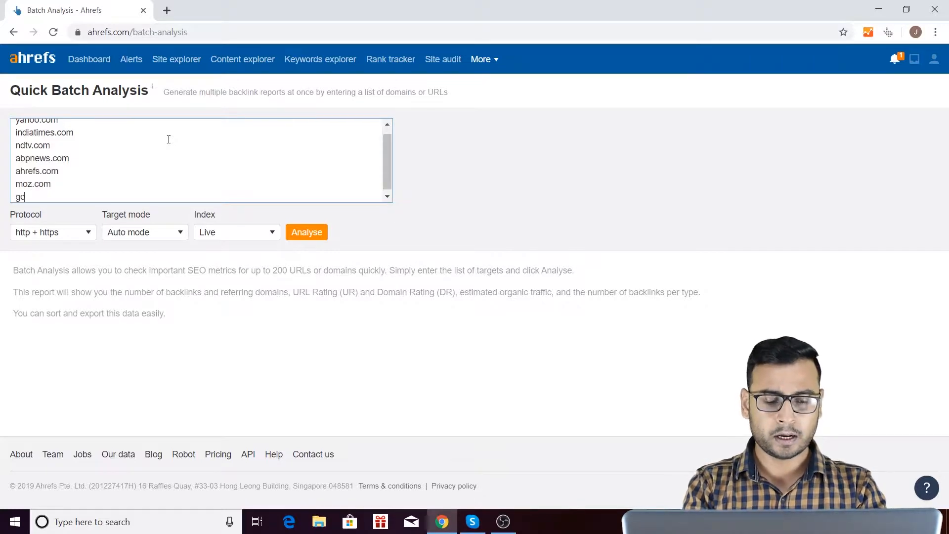
{"action": "type", "text": "oog"}
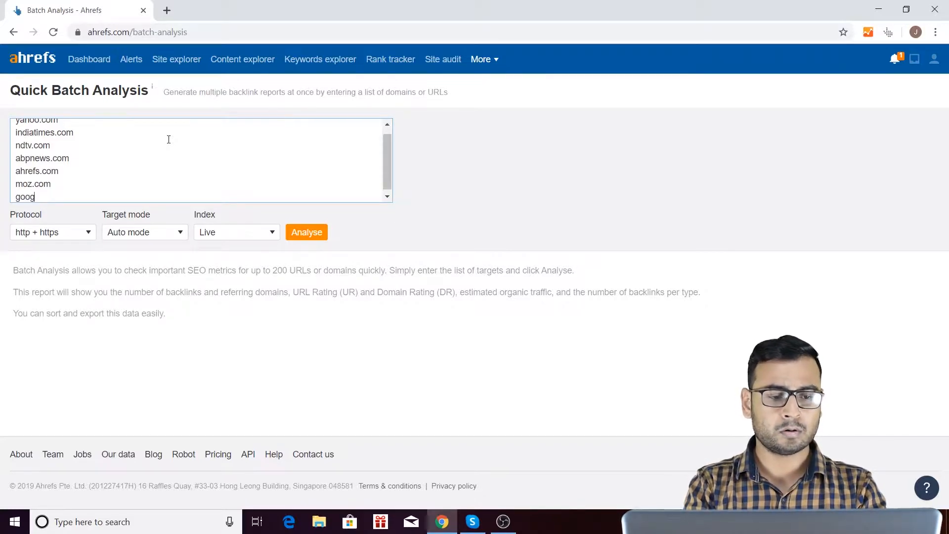
{"action": "type", "text": "le.com"}
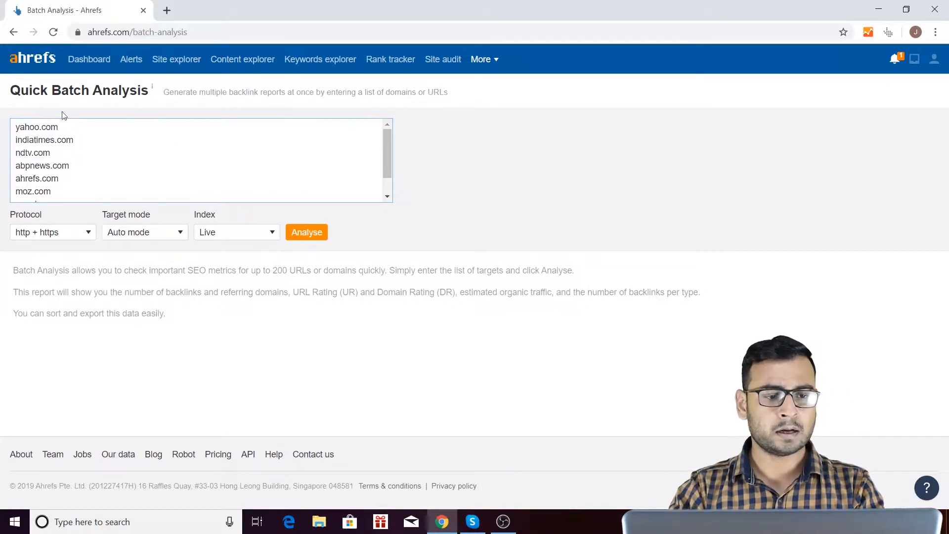
{"action": "type", "text": "google.com"}
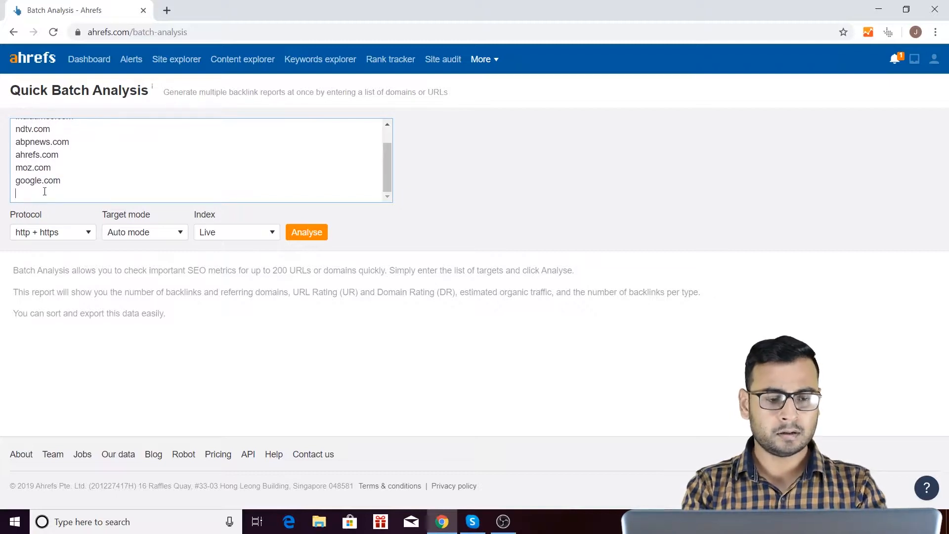
{"action": "scroll", "scroll_direction": "up", "scroll_amount": 3}
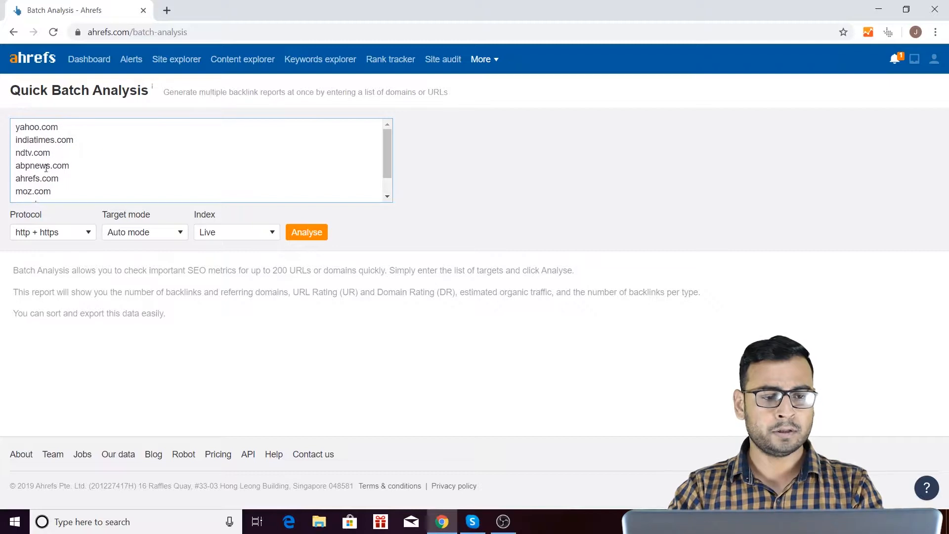
{"action": "type", "text": "google.com"}
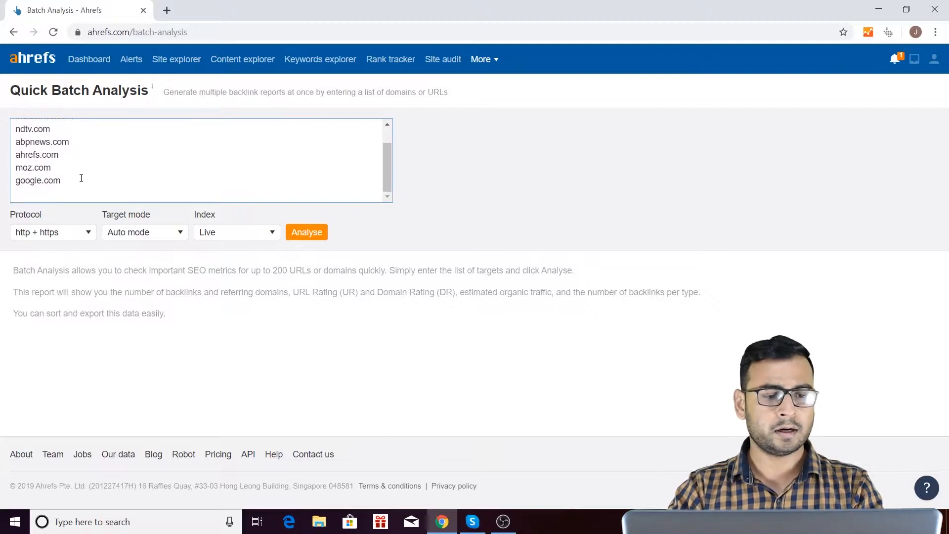
{"action": "type", "text": "youtube.com"}
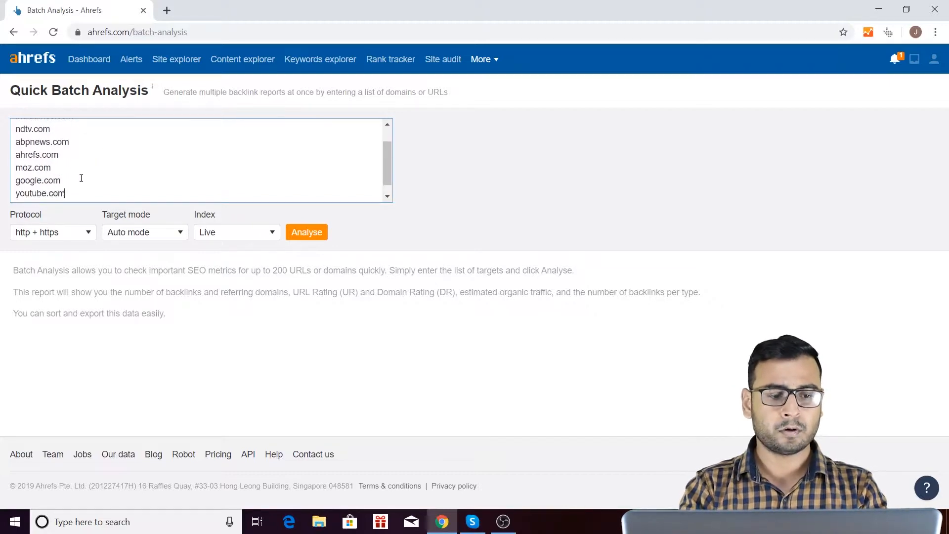
{"action": "type", "text": "rediff.com"}
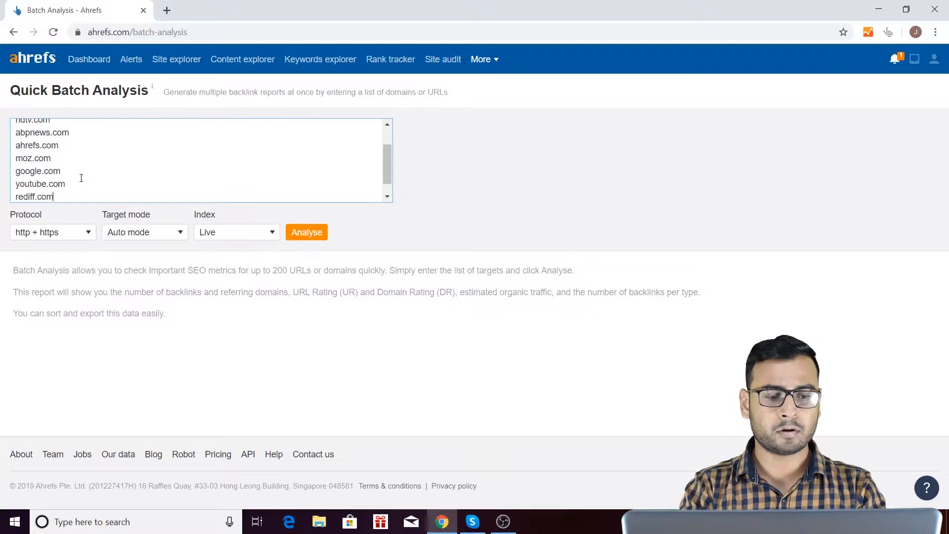
{"action": "scroll", "scroll_direction": "up", "scroll_amount": 3}
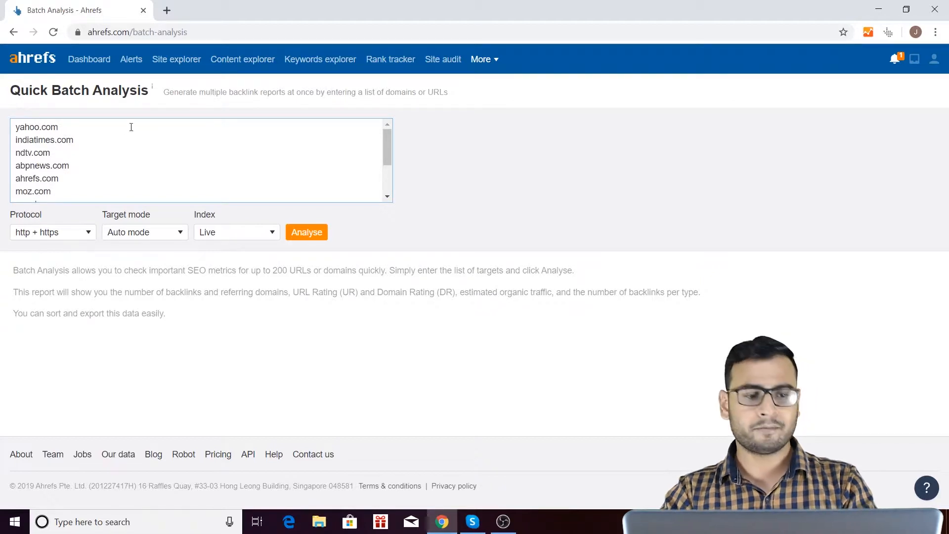
{"action": "mouse_move", "coordinate": [56, 226]}
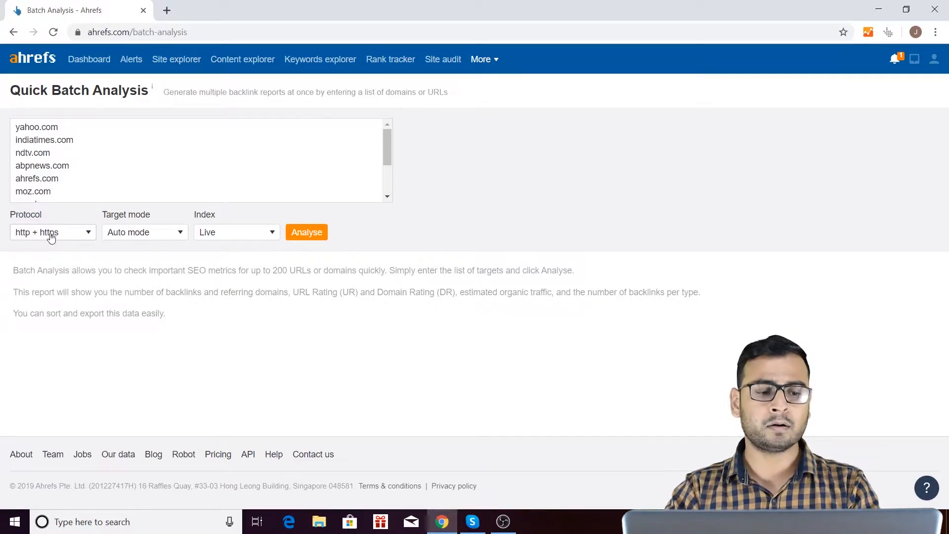
{"action": "mouse_move", "coordinate": [46, 243]}
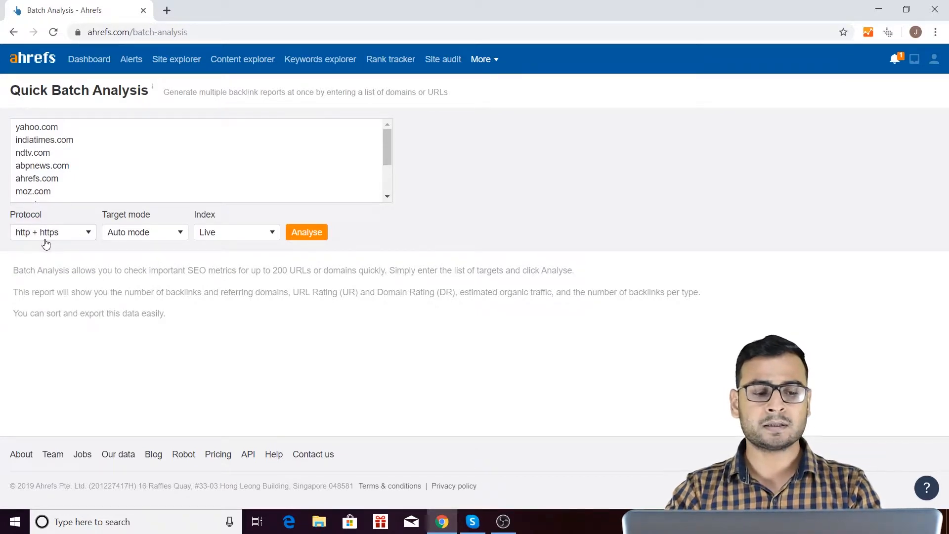
{"action": "mouse_move", "coordinate": [92, 247]}
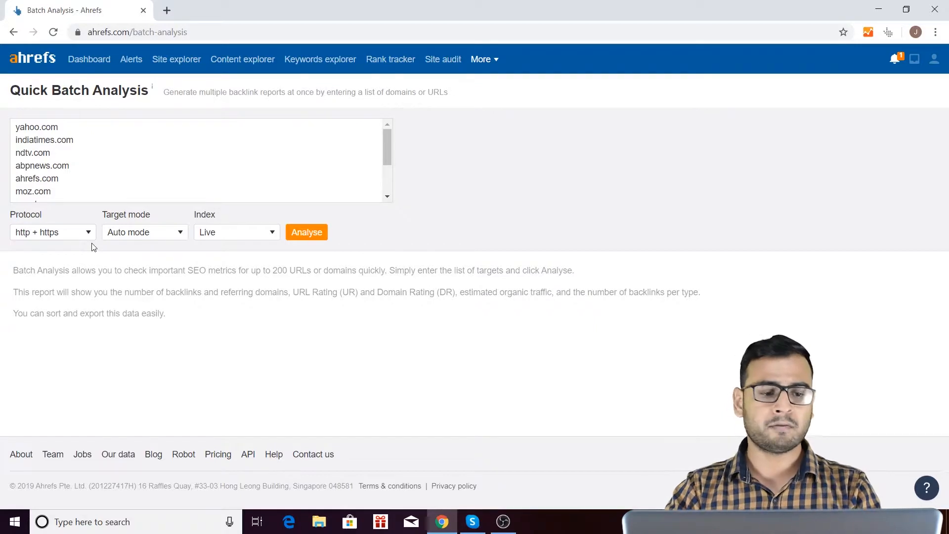
Run Analyse with the defaults: http + https, Auto mode and Live index.
{"action": "left_click", "coordinate": [144, 232]}
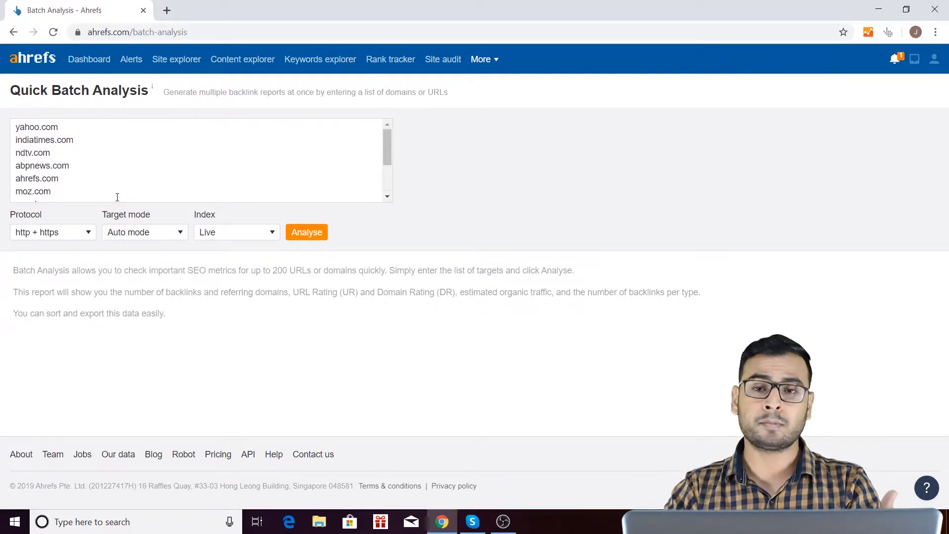
{"action": "double_click", "coordinate": [114, 214]}
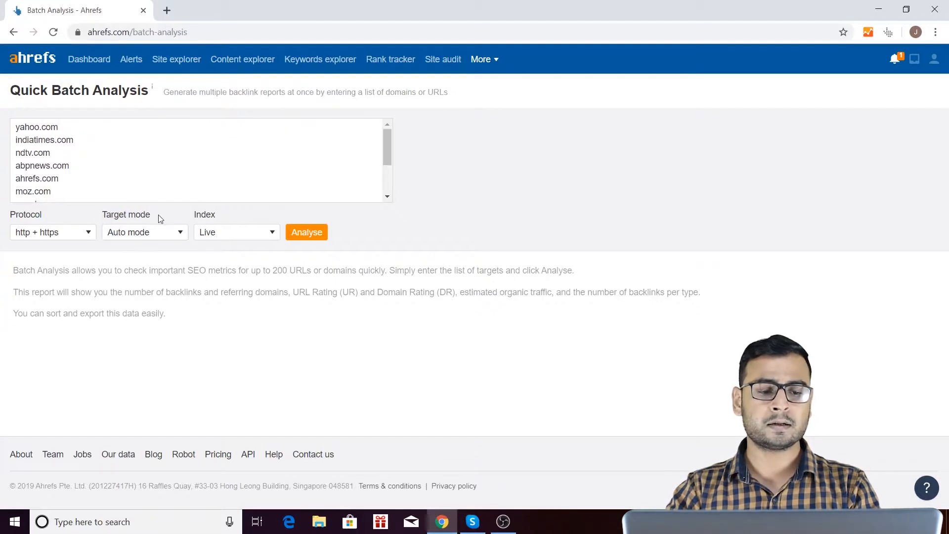
{"action": "mouse_move", "coordinate": [229, 217]}
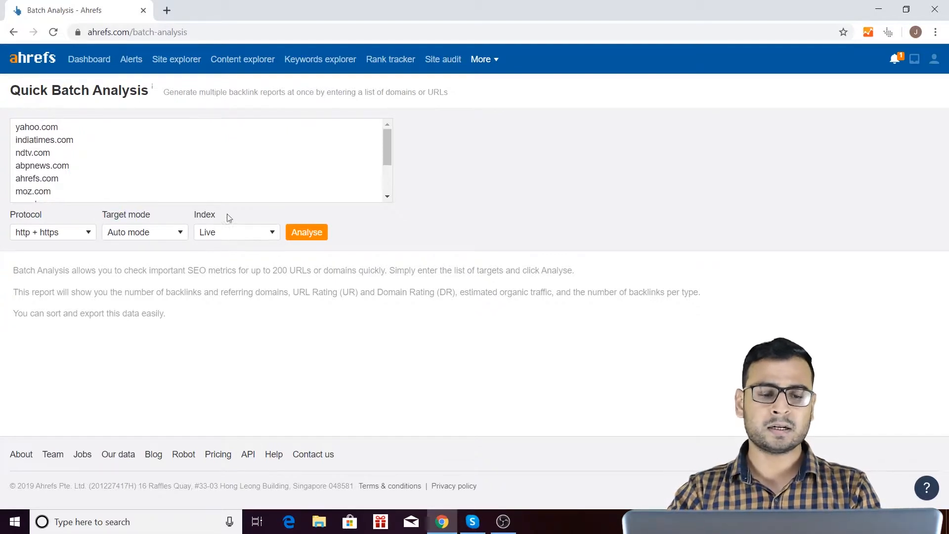
{"action": "left_click", "coordinate": [306, 231]}
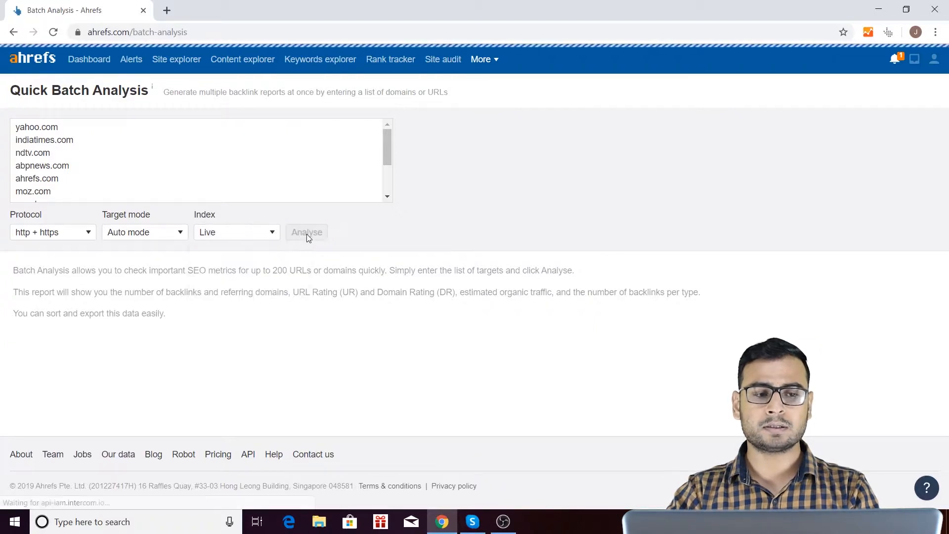
{"action": "mouse_move", "coordinate": [488, 269]}
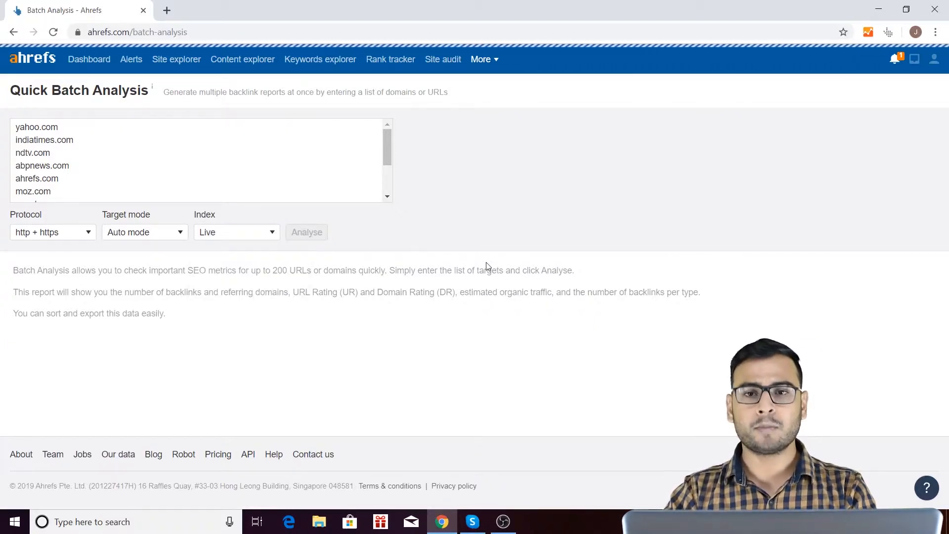
{"action": "left_click", "coordinate": [307, 232]}
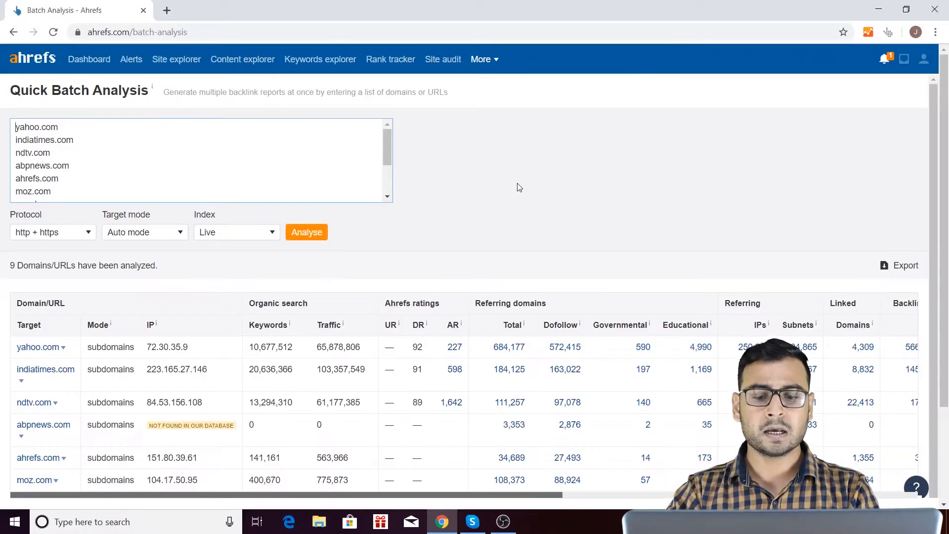
{"action": "scroll", "scroll_direction": "down", "scroll_amount": 3}
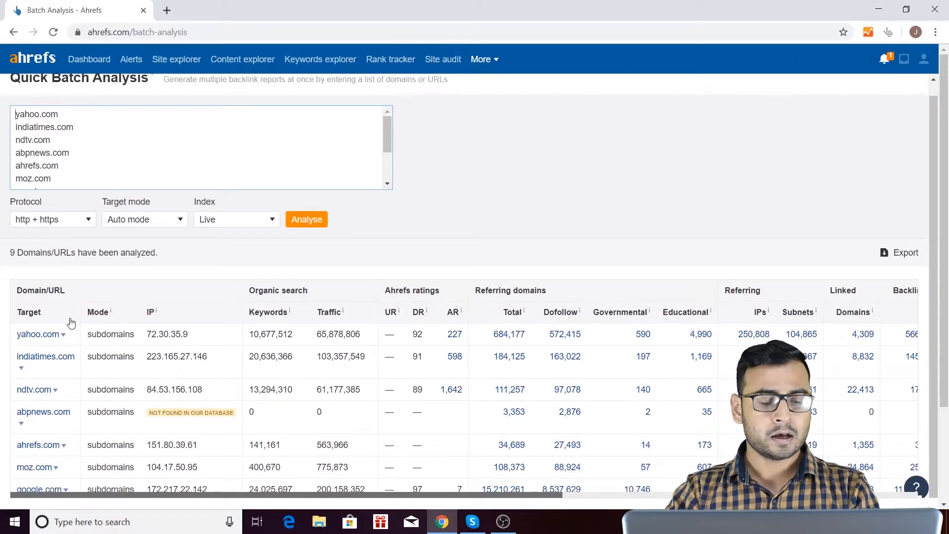
{"action": "scroll", "scroll_direction": "down", "scroll_amount": 3}
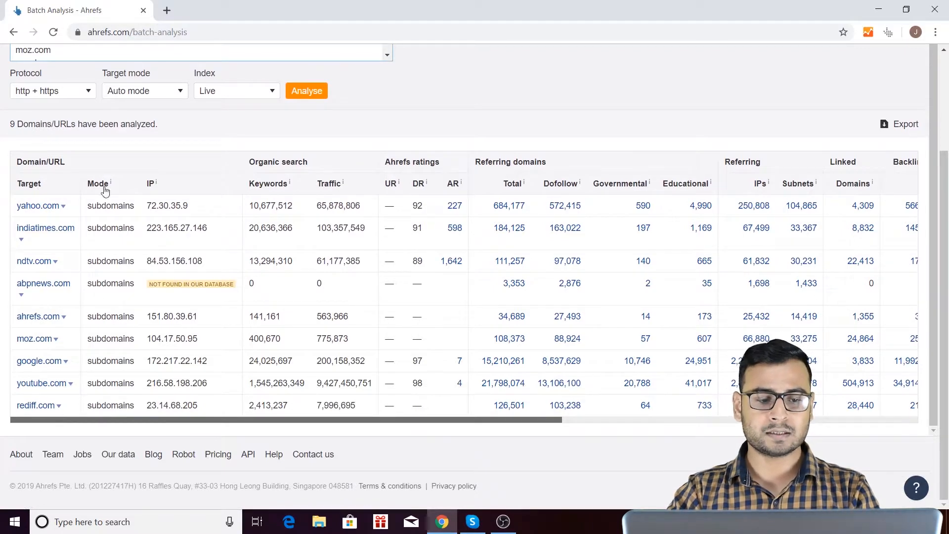
{"action": "mouse_move", "coordinate": [136, 368]}
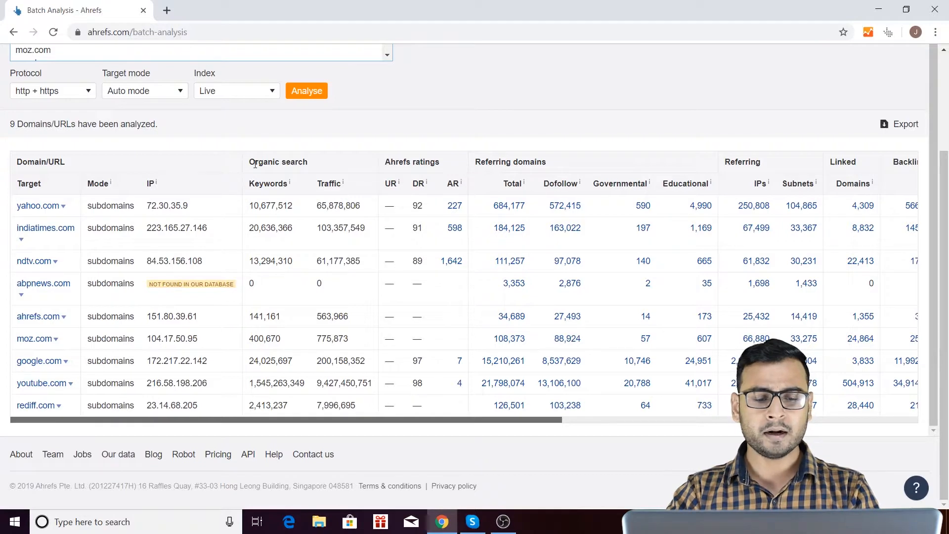
{"action": "mouse_move", "coordinate": [296, 161]}
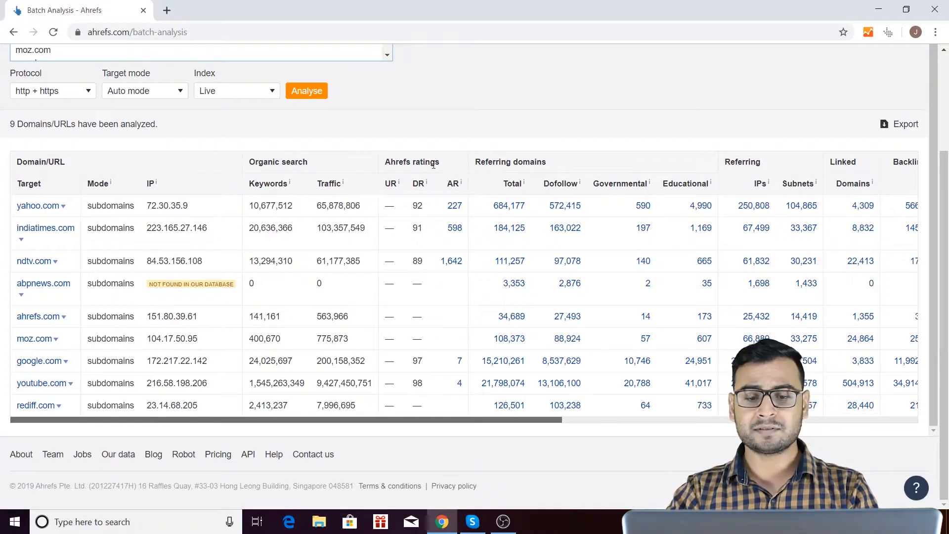
{"action": "scroll", "scroll_direction": "right", "scroll_amount": 3}
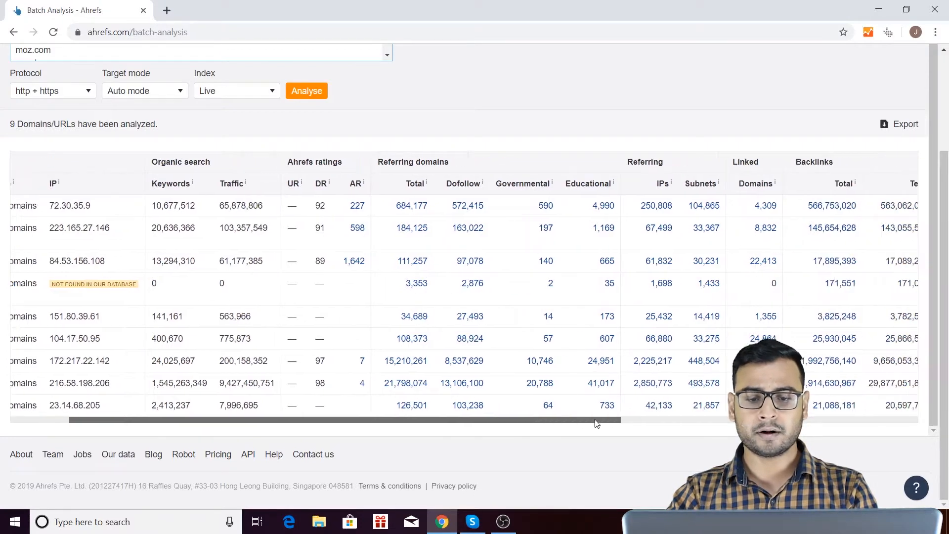
{"action": "scroll", "scroll_direction": "left", "scroll_amount": 3}
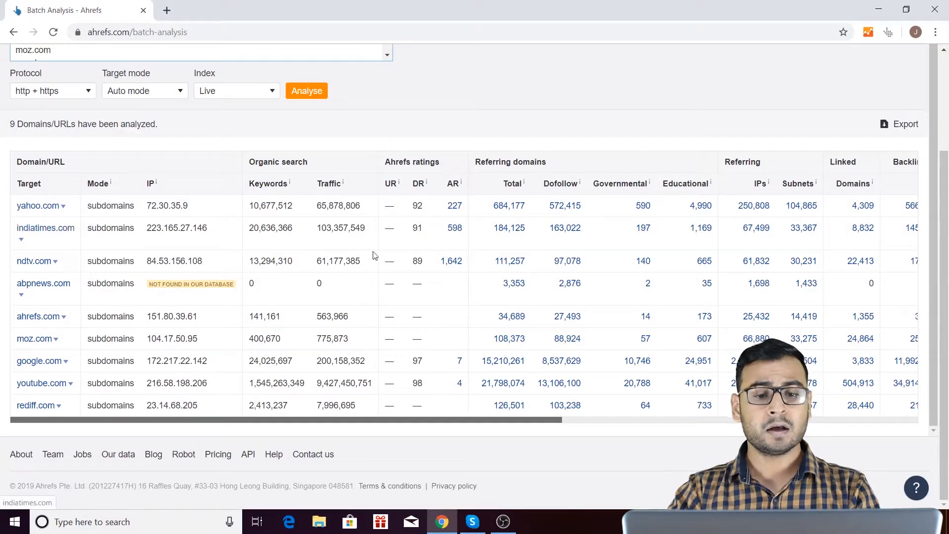
{"action": "mouse_move", "coordinate": [394, 207]}
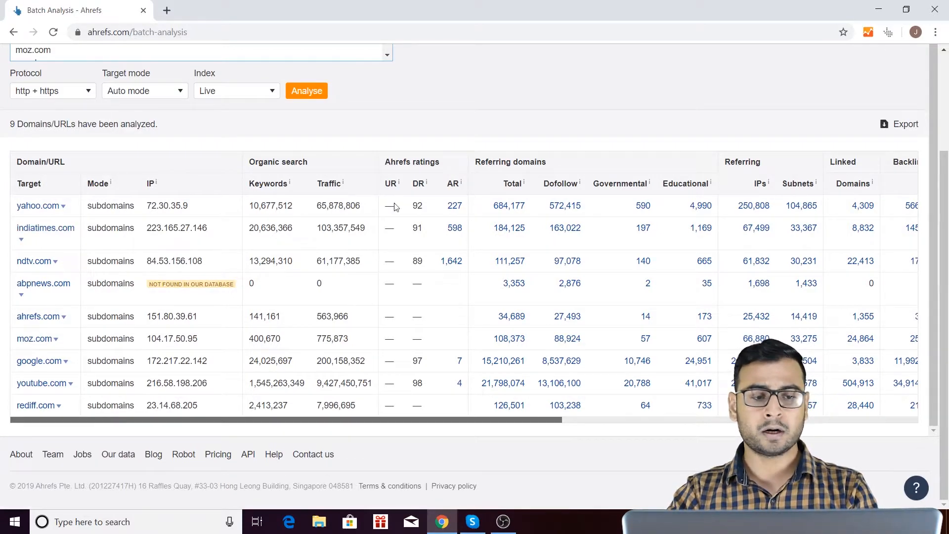
Scroll back up to the top of the batch analysis results table.
{"action": "scroll", "scroll_direction": "up", "scroll_amount": 3}
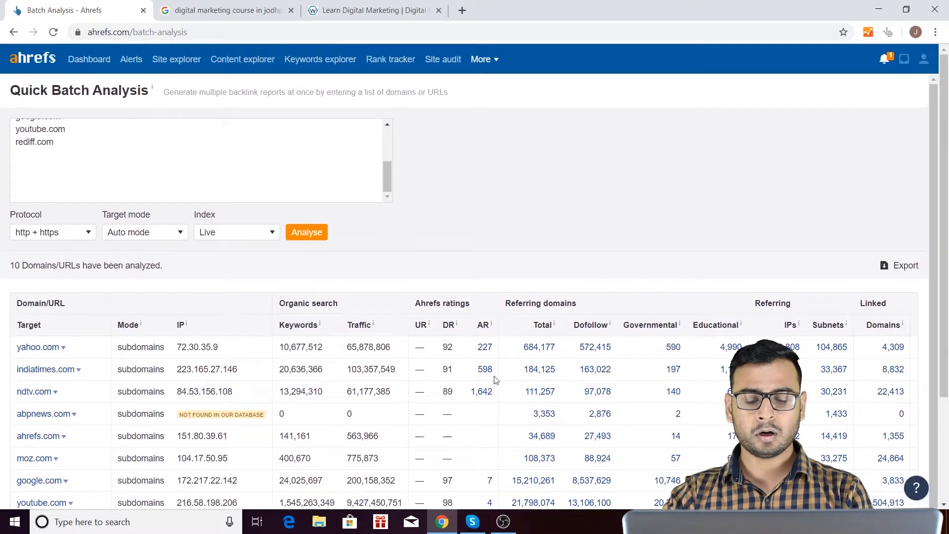
{"action": "mouse_move", "coordinate": [576, 294]}
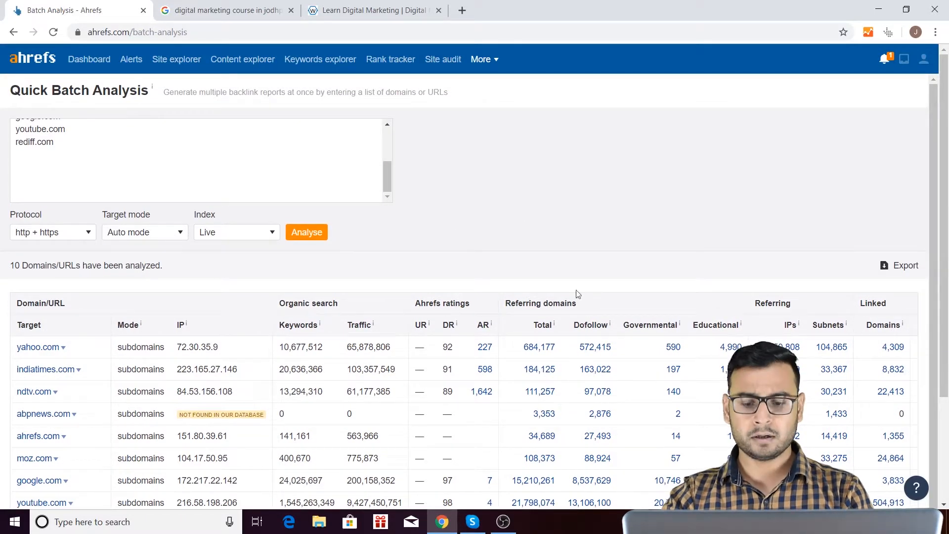
{"action": "mouse_move", "coordinate": [624, 318]}
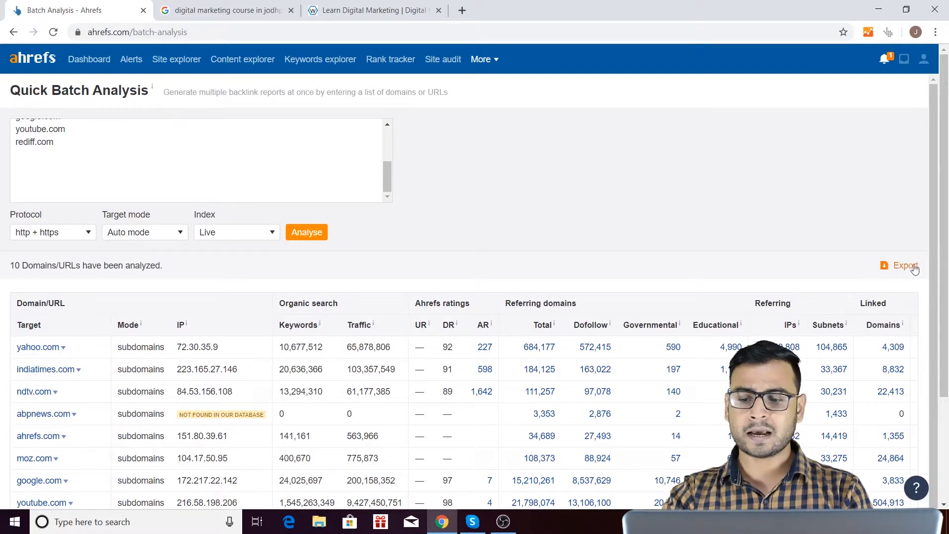
{"action": "mouse_move", "coordinate": [681, 313]}
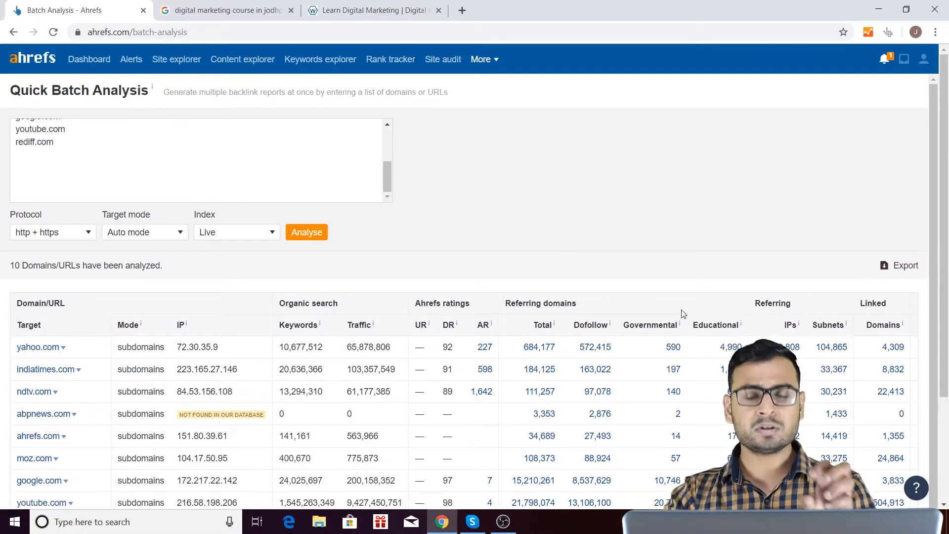
{"action": "mouse_move", "coordinate": [739, 110]}
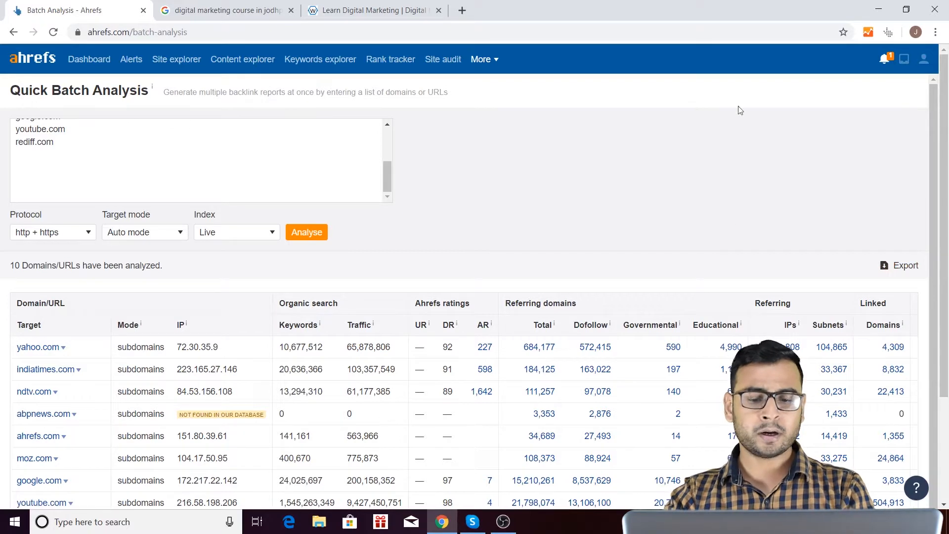
{"action": "mouse_move", "coordinate": [480, 208]}
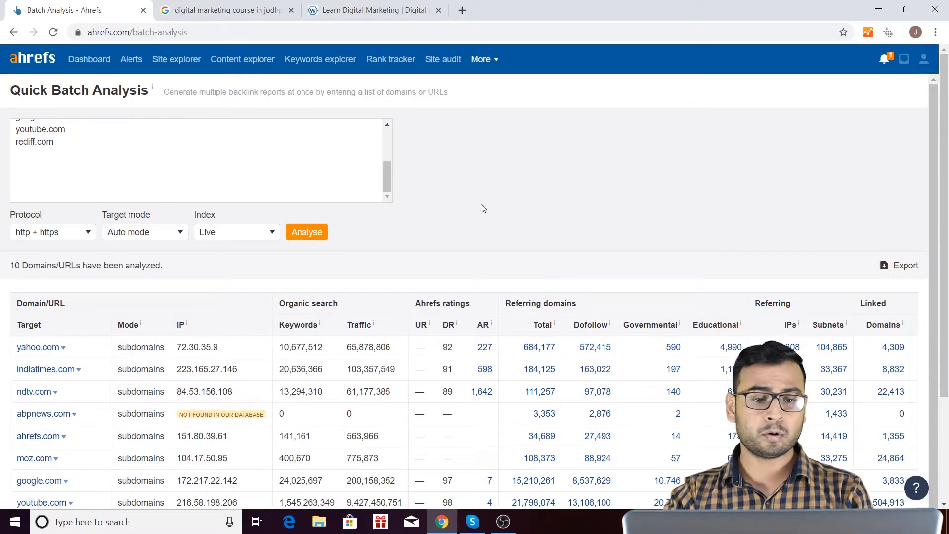
{"action": "scroll", "scroll_direction": "up", "scroll_amount": 3}
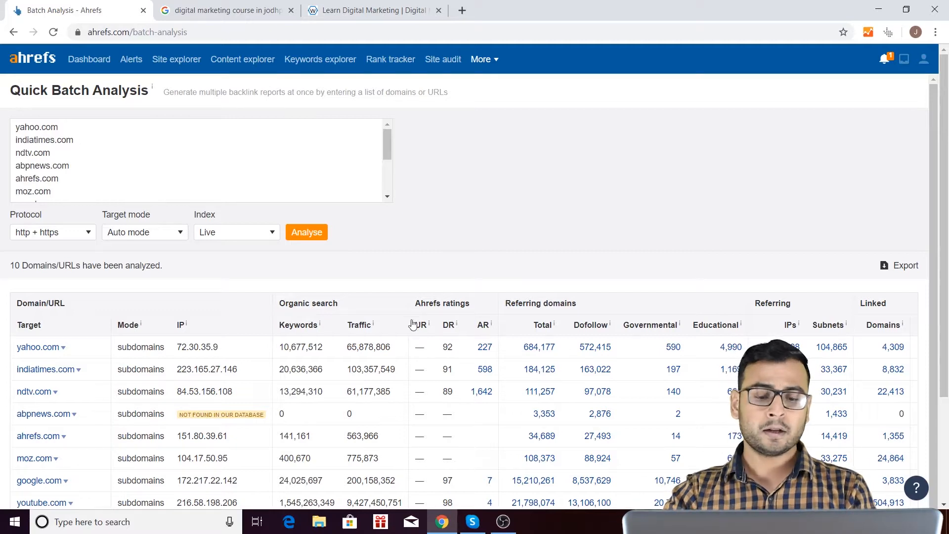
{"action": "mouse_move", "coordinate": [421, 324]}
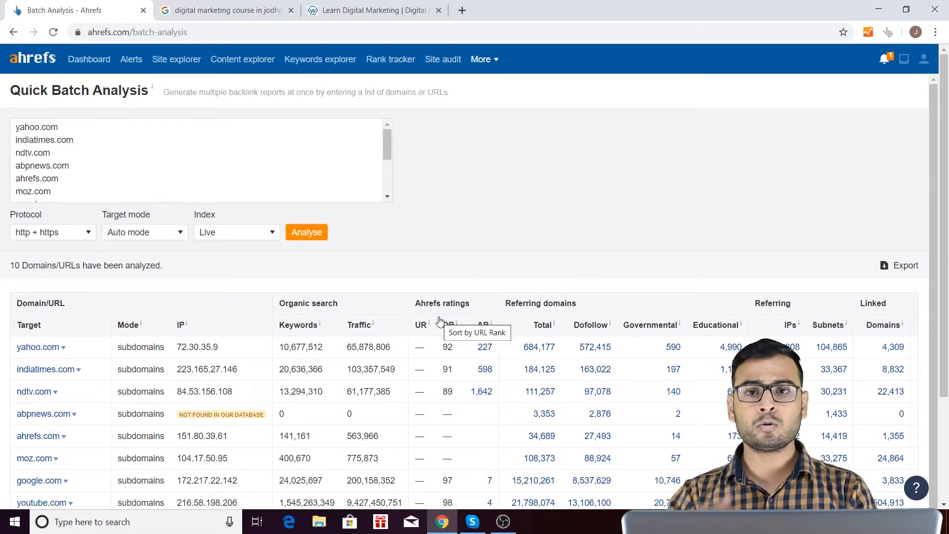
{"action": "mouse_move", "coordinate": [453, 325]}
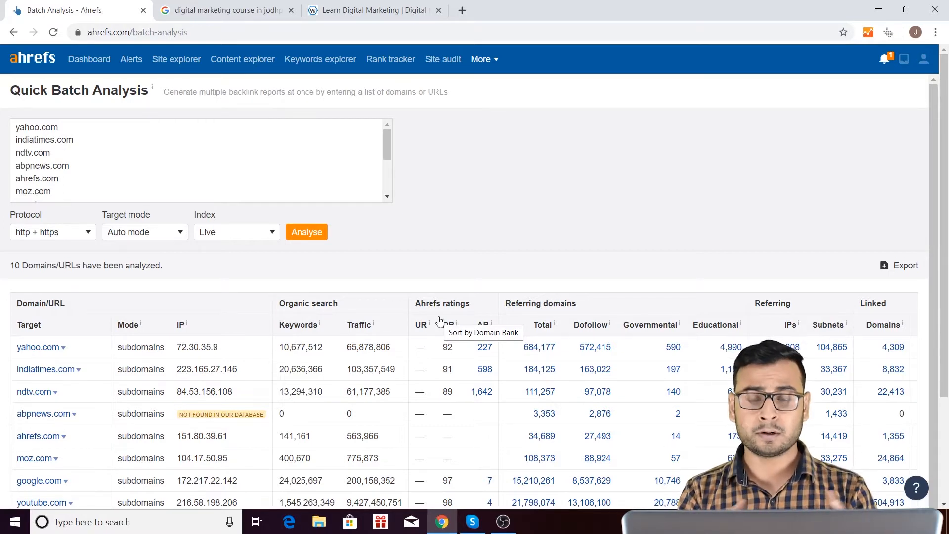
{"action": "mouse_move", "coordinate": [65, 290]}
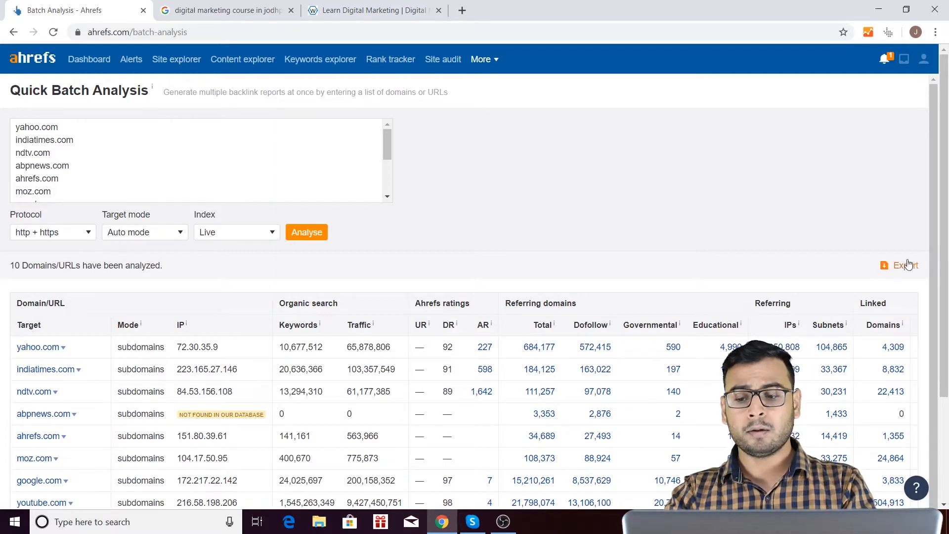
{"action": "mouse_move", "coordinate": [905, 264]}
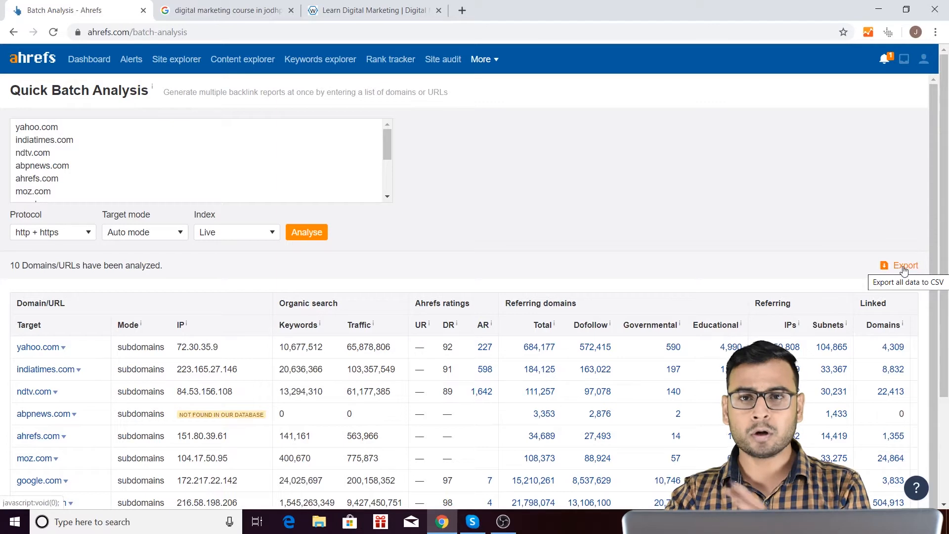
{"action": "mouse_move", "coordinate": [763, 172]}
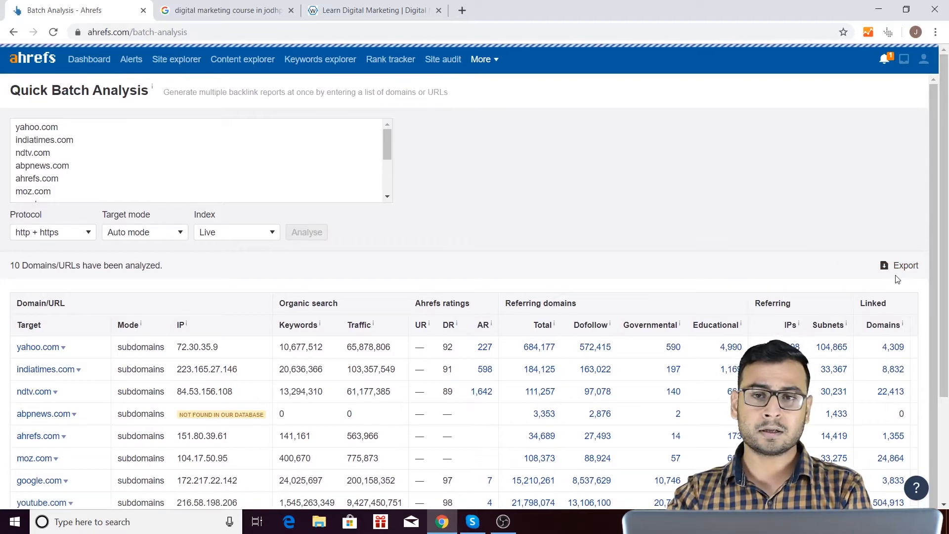
{"action": "mouse_move", "coordinate": [499, 195]}
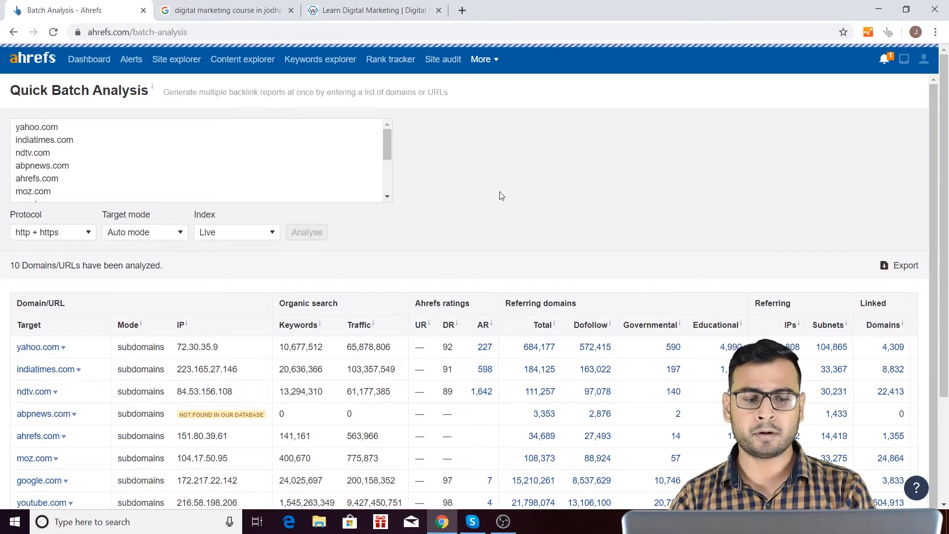
Export the batch results as a UTF-16 CSV file and scroll through the opened data.
{"action": "left_click", "coordinate": [903, 265]}
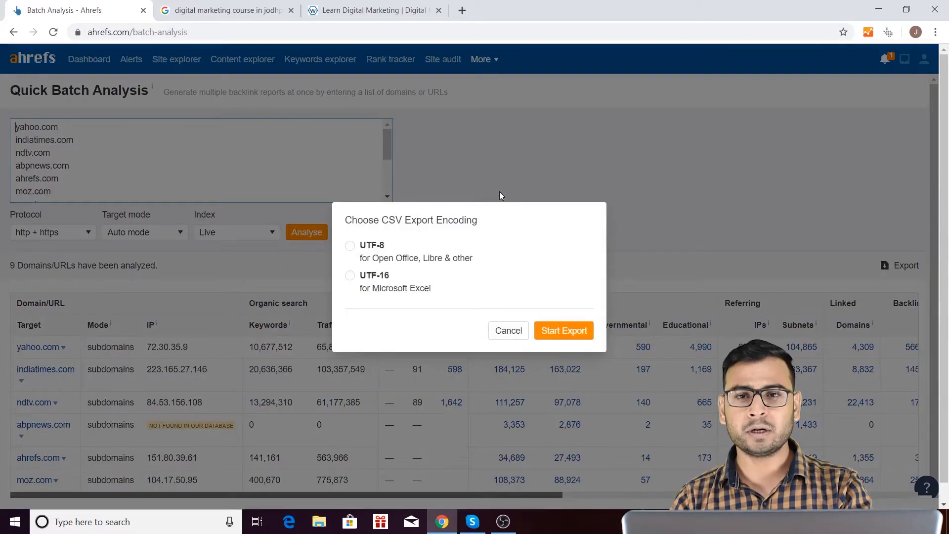
{"action": "mouse_move", "coordinate": [386, 304]}
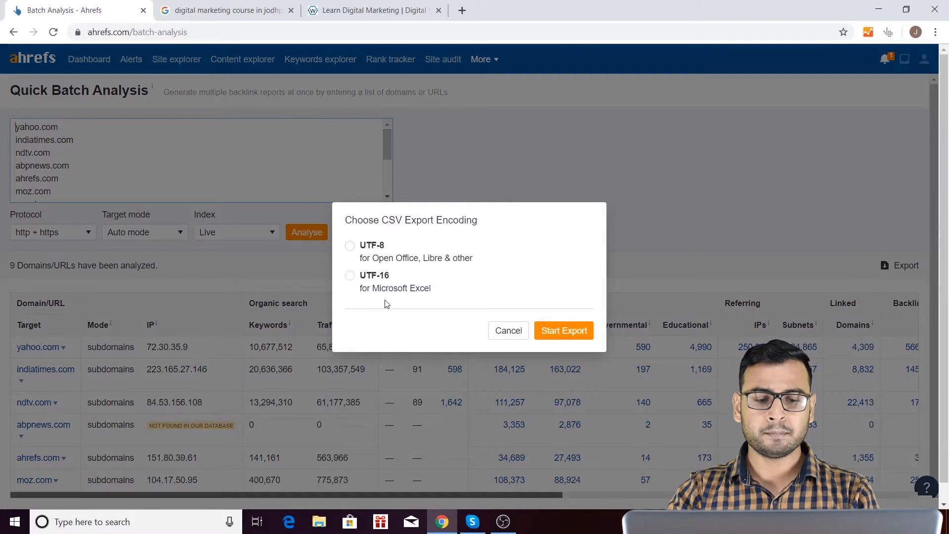
{"action": "left_click", "coordinate": [508, 330]}
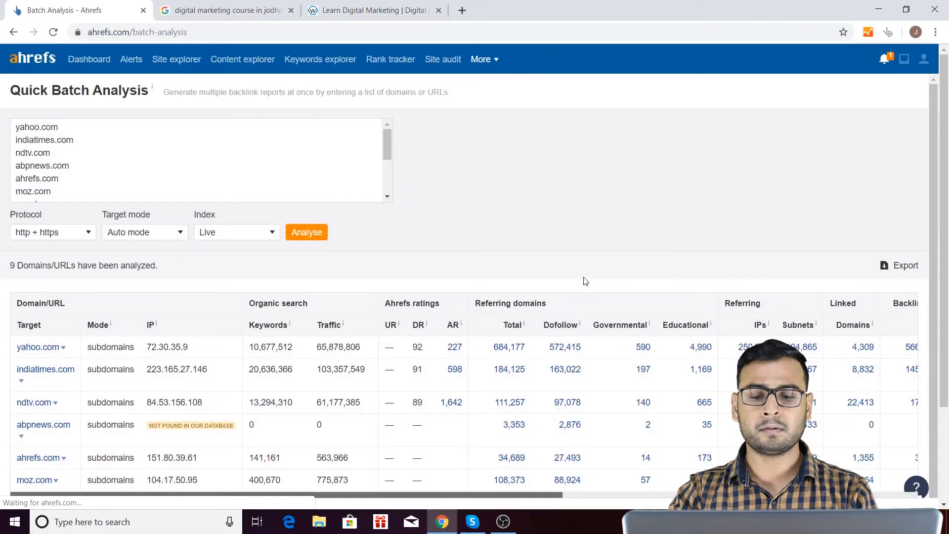
{"action": "left_click", "coordinate": [904, 264]}
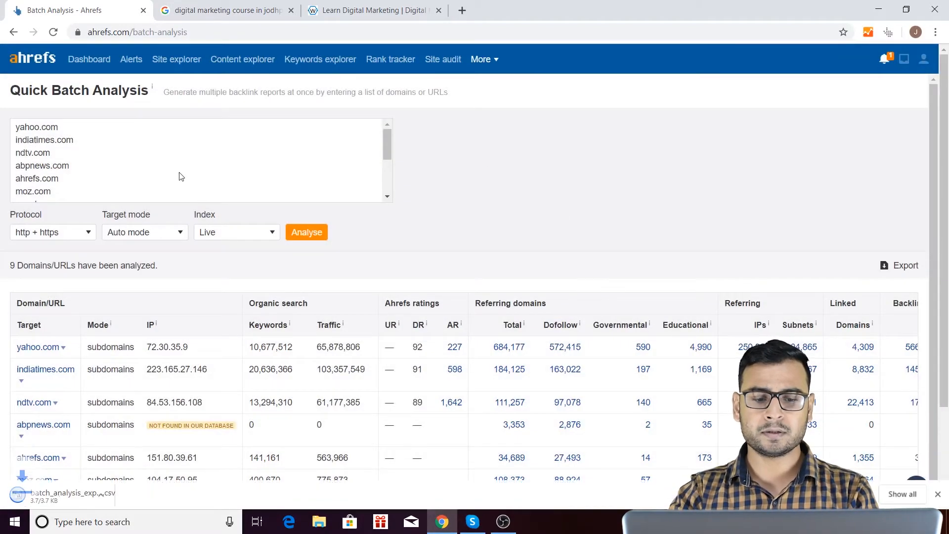
{"action": "scroll", "scroll_direction": "down", "scroll_amount": 3}
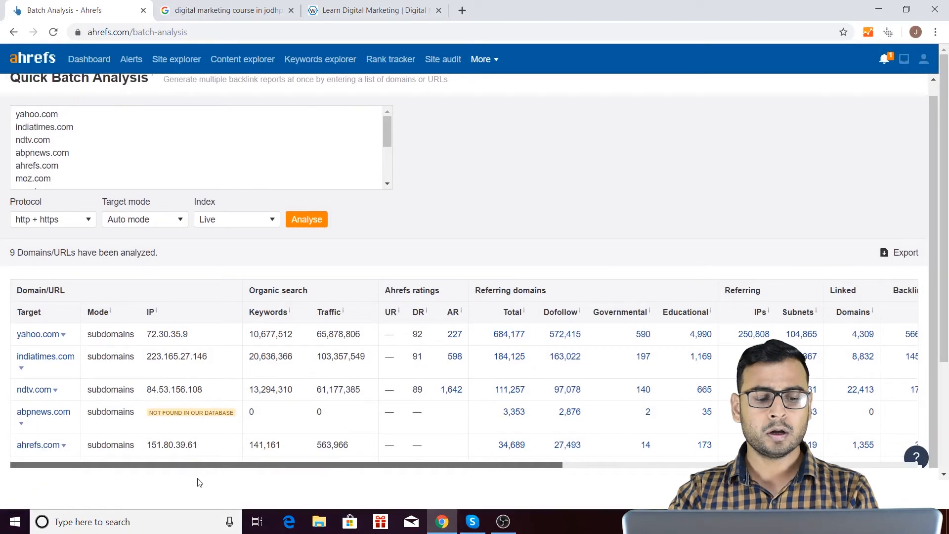
{"action": "scroll", "scroll_direction": "down", "scroll_amount": 3}
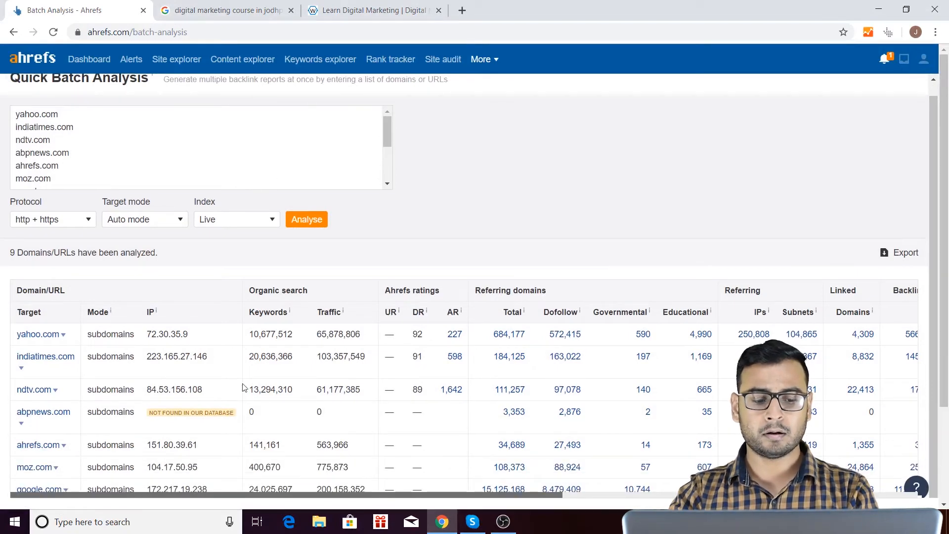
{"action": "mouse_move", "coordinate": [539, 361]}
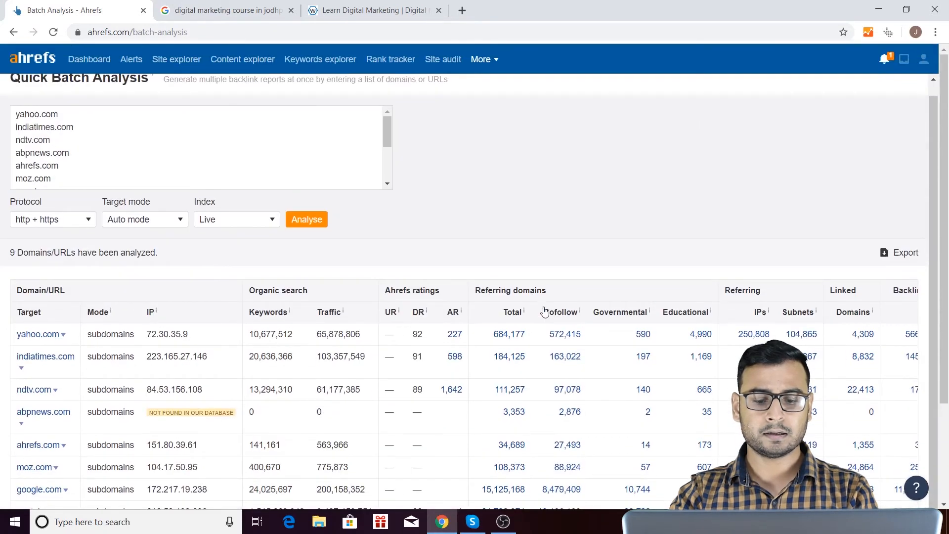
{"action": "scroll", "scroll_direction": "down", "scroll_amount": 3}
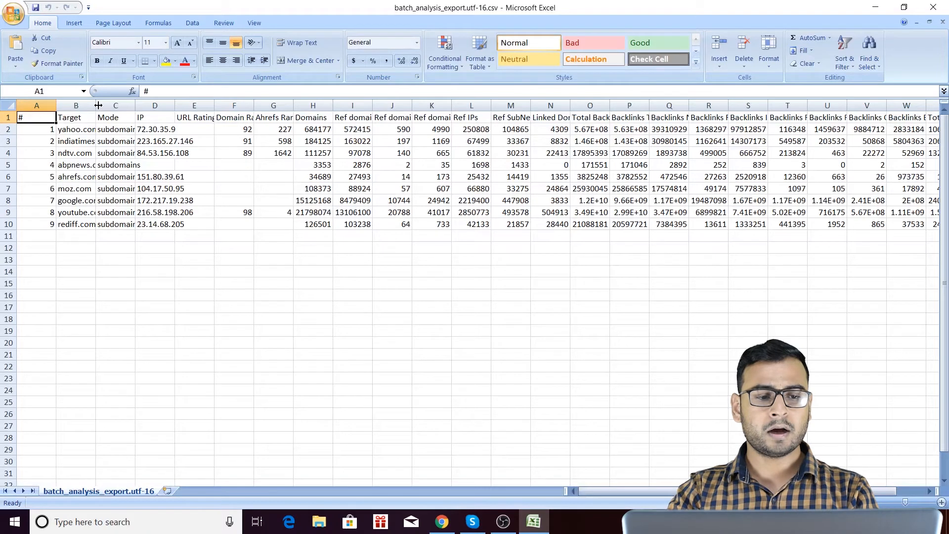
Scroll right to the total traffic column, then close the Excel window.
{"action": "scroll", "scroll_direction": "right", "scroll_amount": 3}
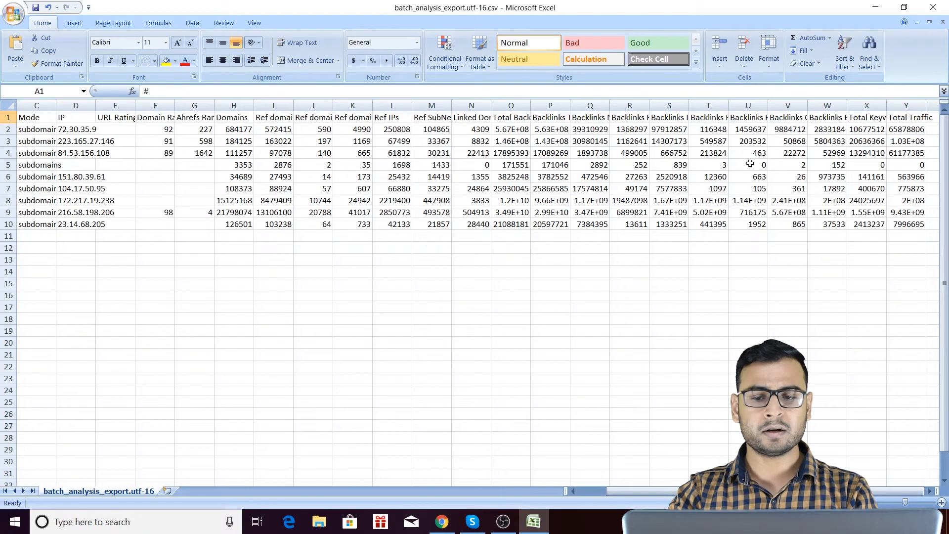
{"action": "left_click", "coordinate": [510, 247]}
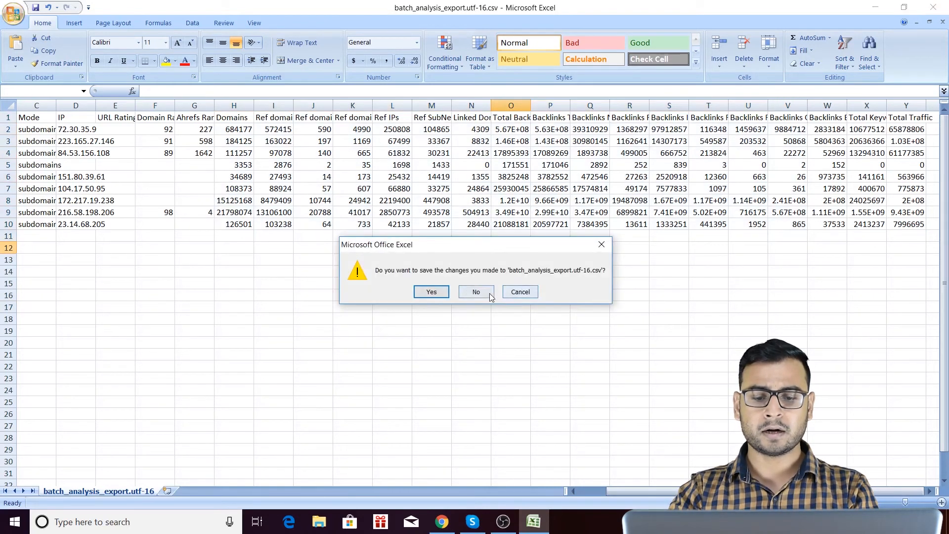
Decline saving changes to the exported CSV and return to the Ahrefs results.
{"action": "left_click", "coordinate": [475, 292]}
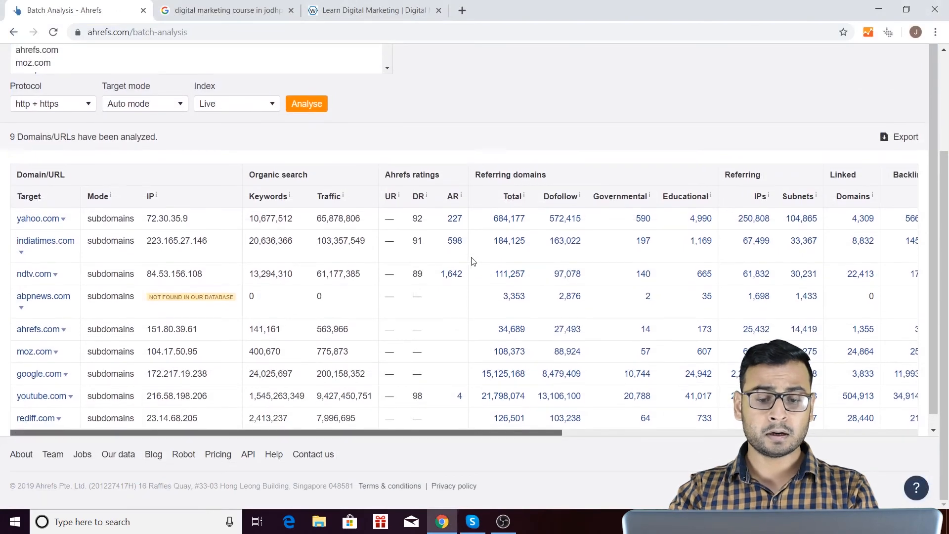
{"action": "mouse_move", "coordinate": [151, 121]}
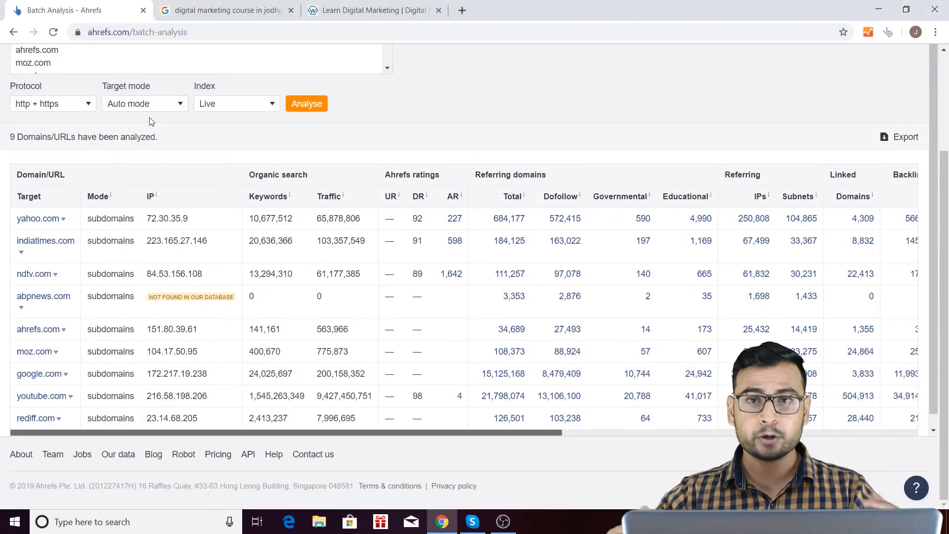